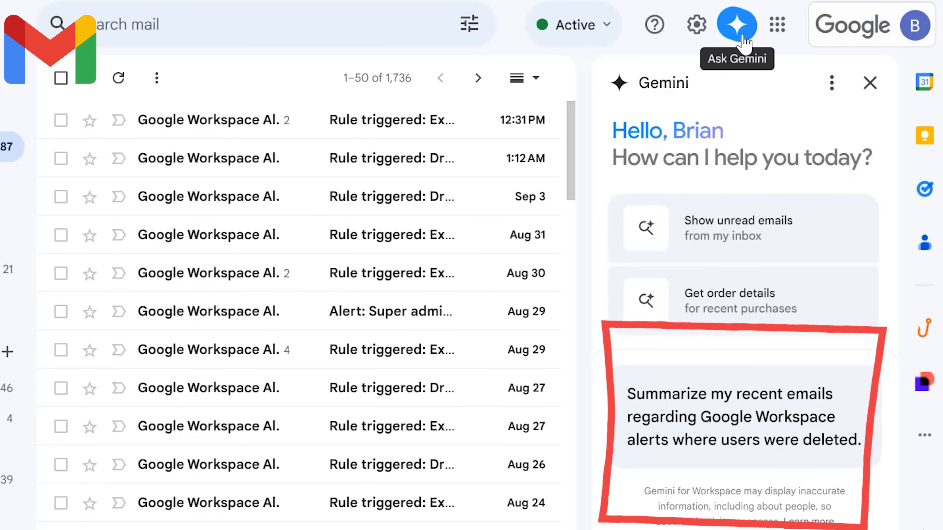
Step: Submit the Gemini prompt summarizing Workspace alert emails about deleted users
left_click(734, 439)
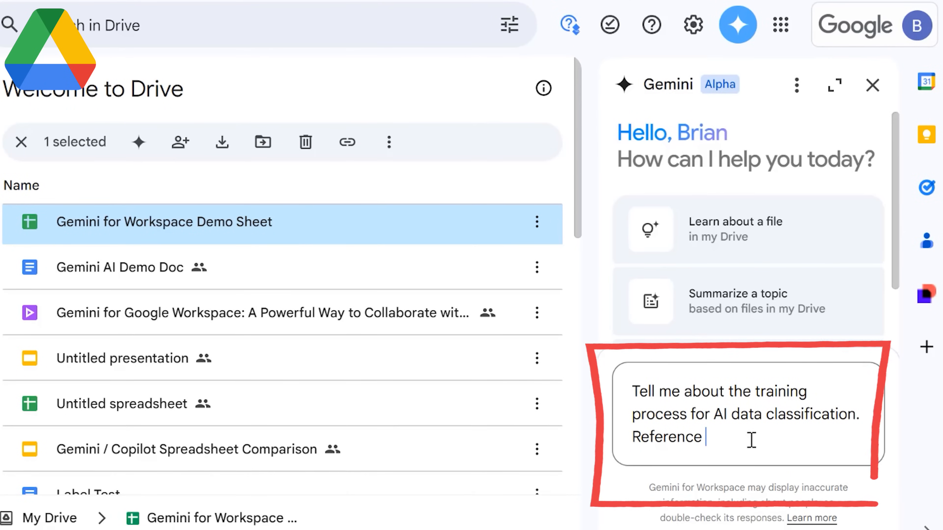
type("@a")
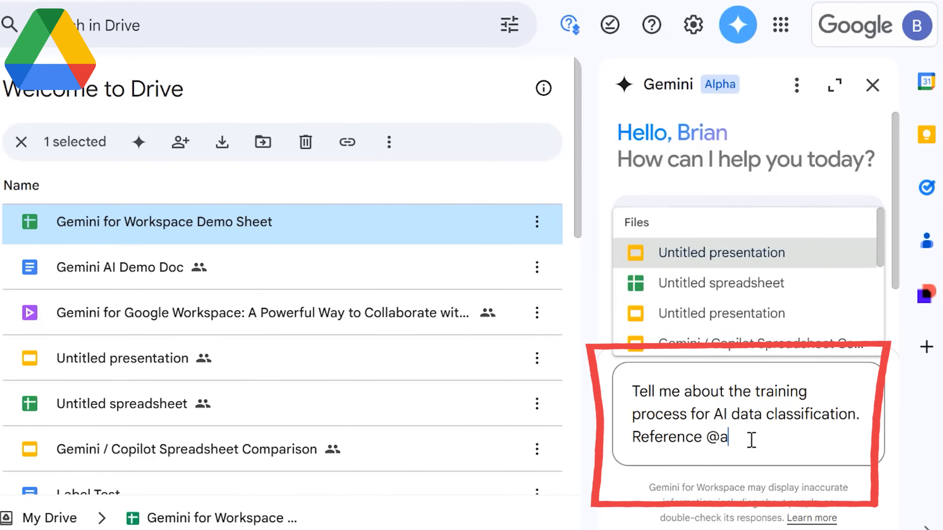
type("i")
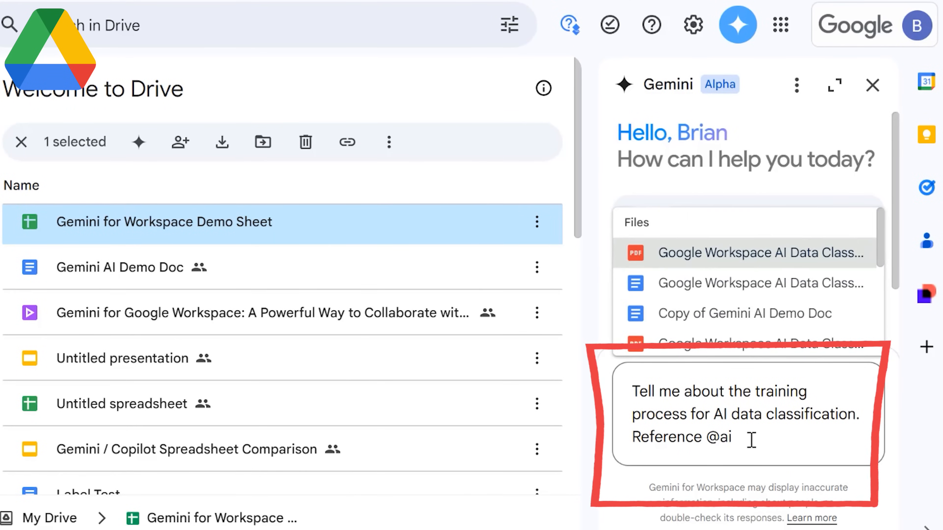
left_click(761, 252)
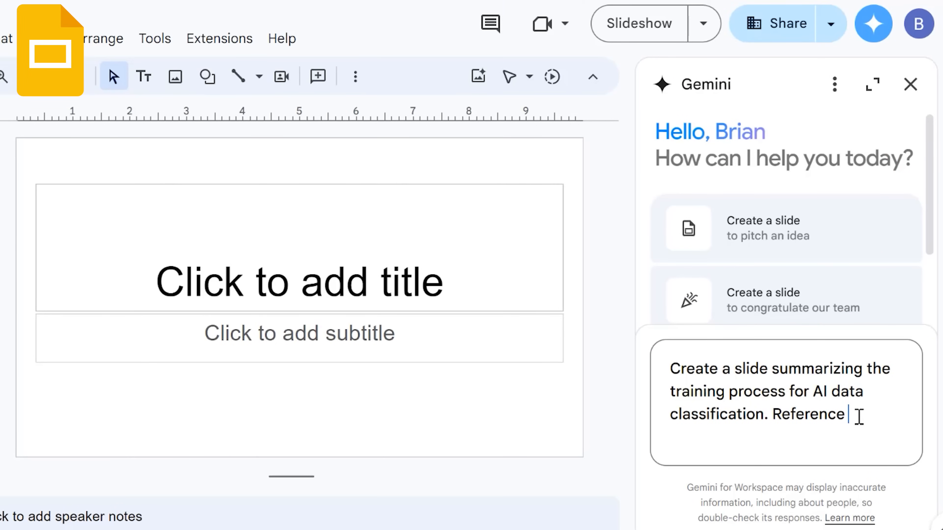
type("@ai")
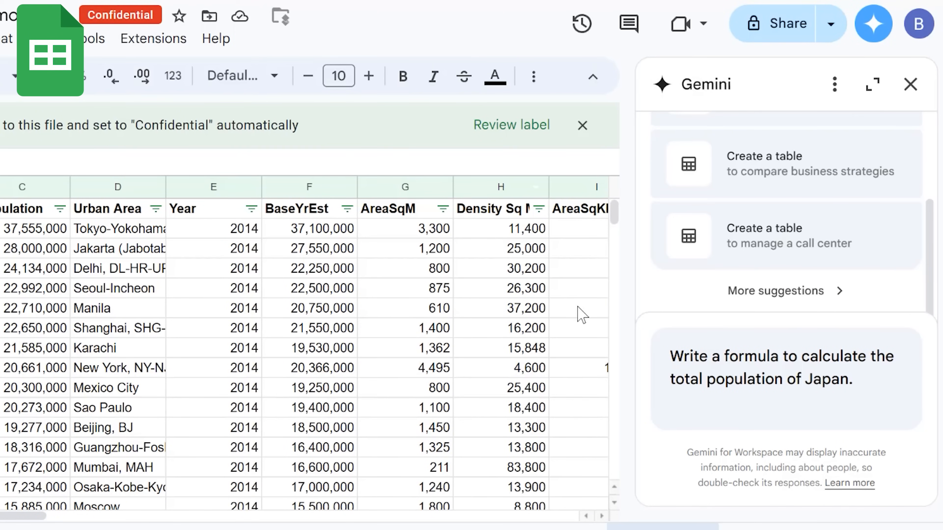
Step: Send Gemini the request for a formula totalling Japan's population in Sheets
left_click(782, 367)
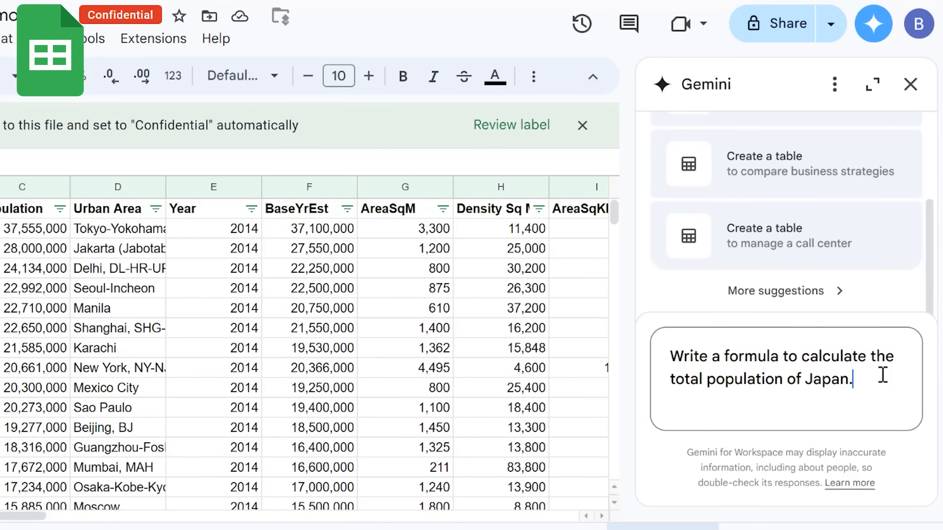
key("Enter")
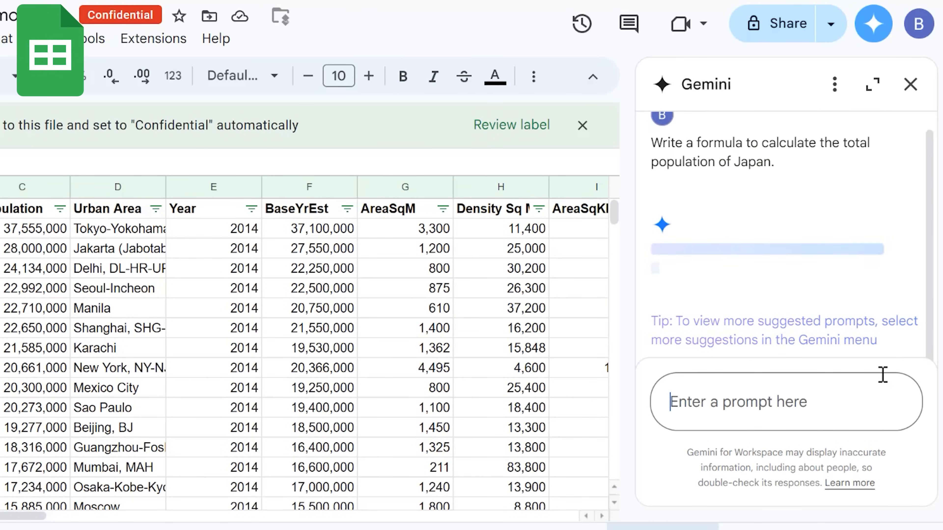